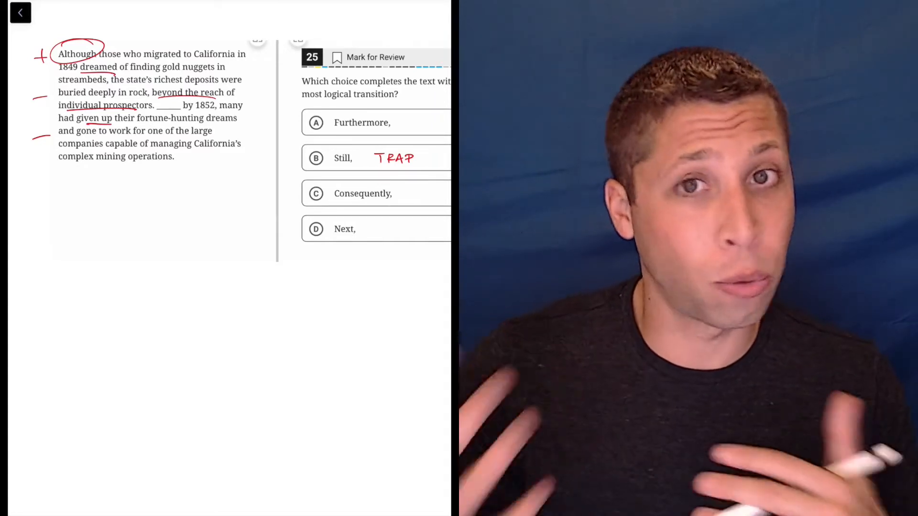
Write 'TRAP' beside answer choice B (Still,) with the annotation pen
left_click(316, 158)
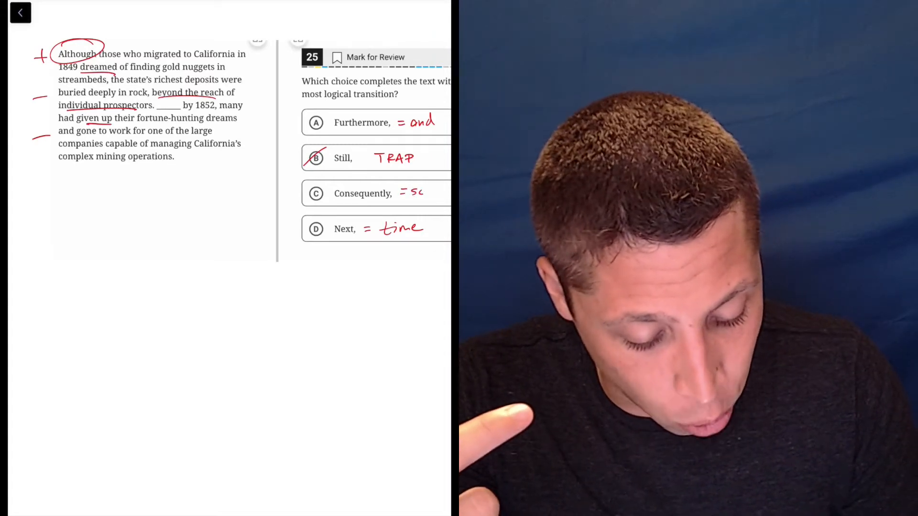
Strike through B, label A, C, D as '= and', '= so', '= time', and circle C
left_click(314, 194)
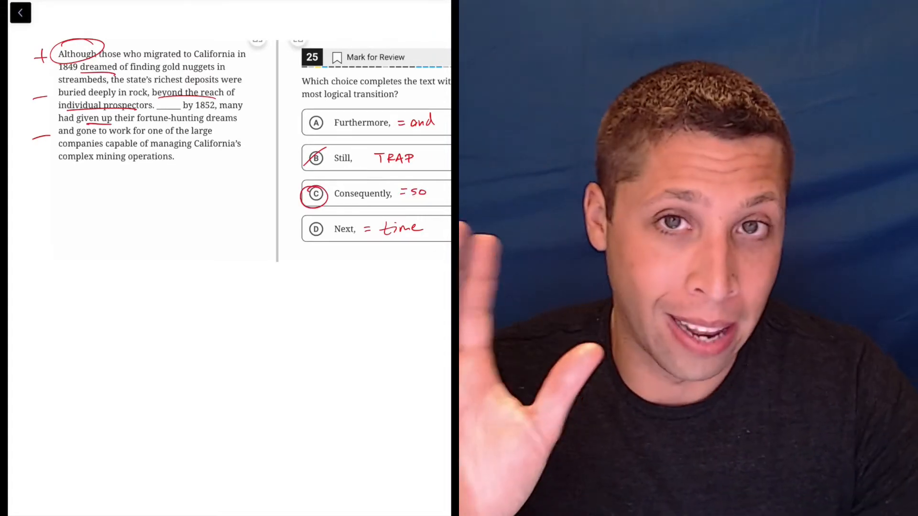